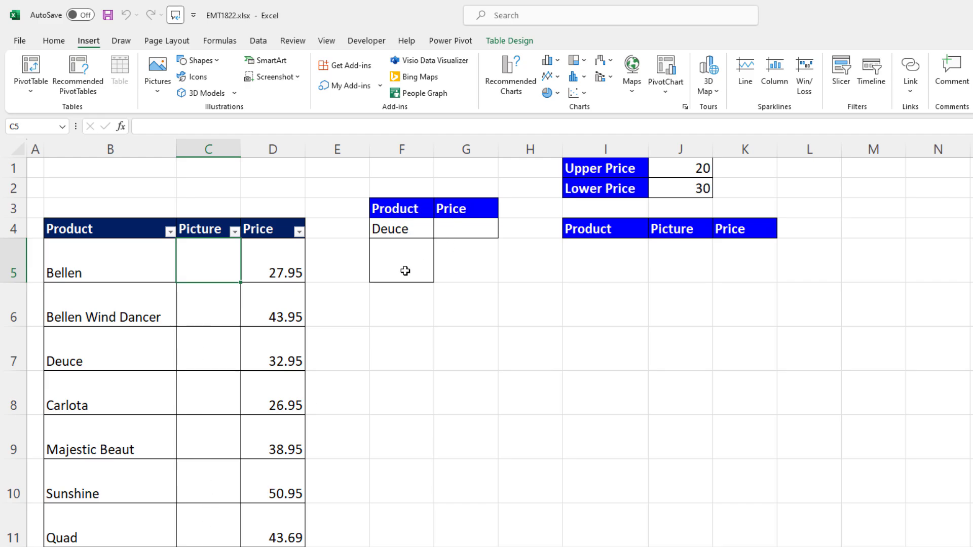
mouse_move(334, 191)
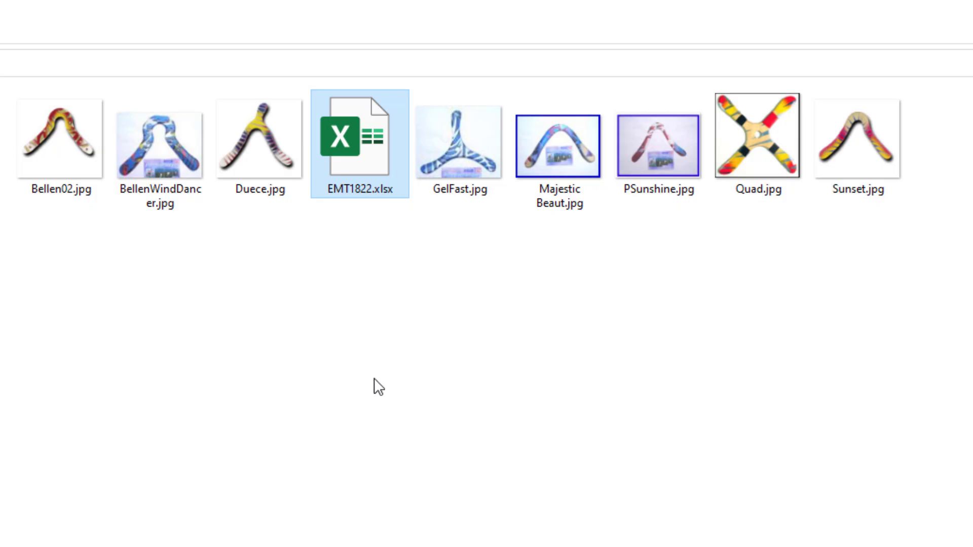
mouse_move(184, 250)
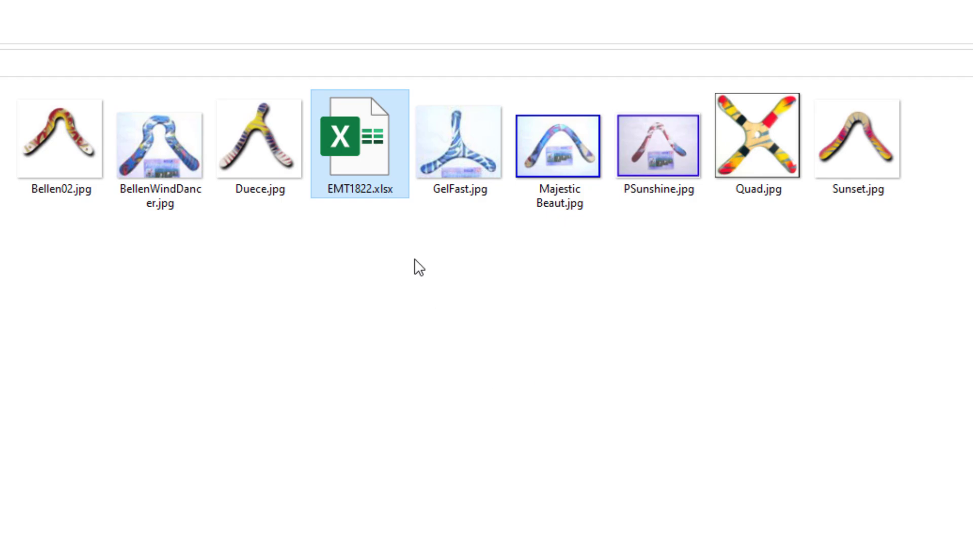
mouse_move(406, 256)
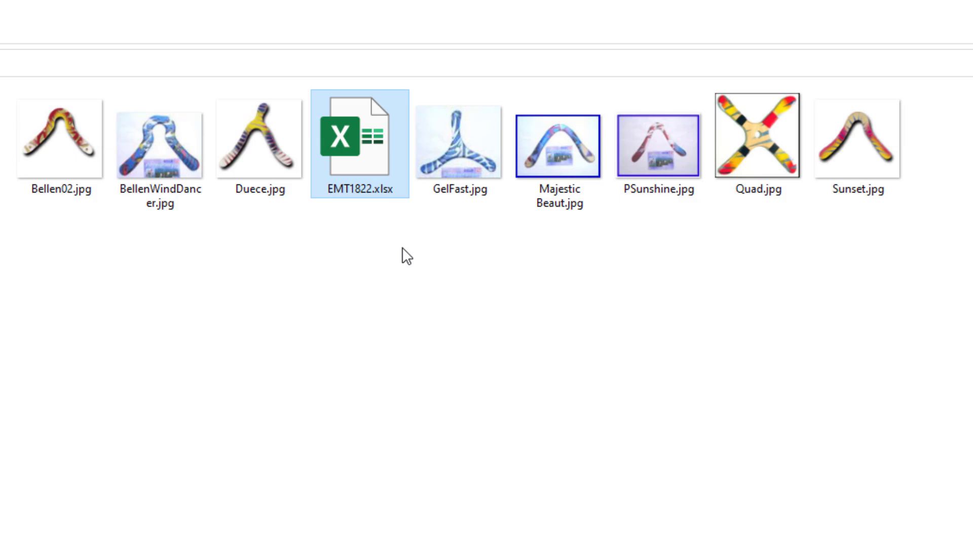
mouse_move(375, 313)
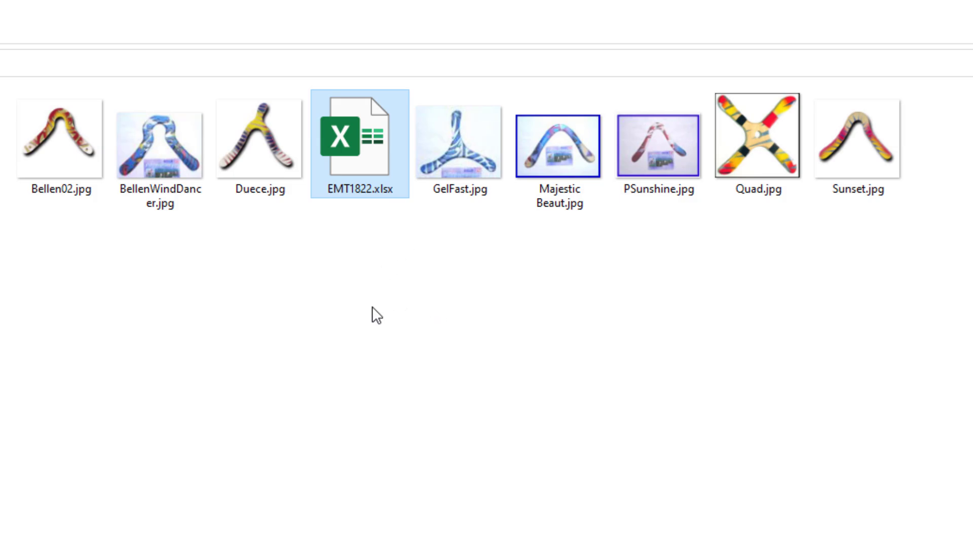
- Place all eight boomerang photos from this device into the Picture column cells
double_click(358, 144)
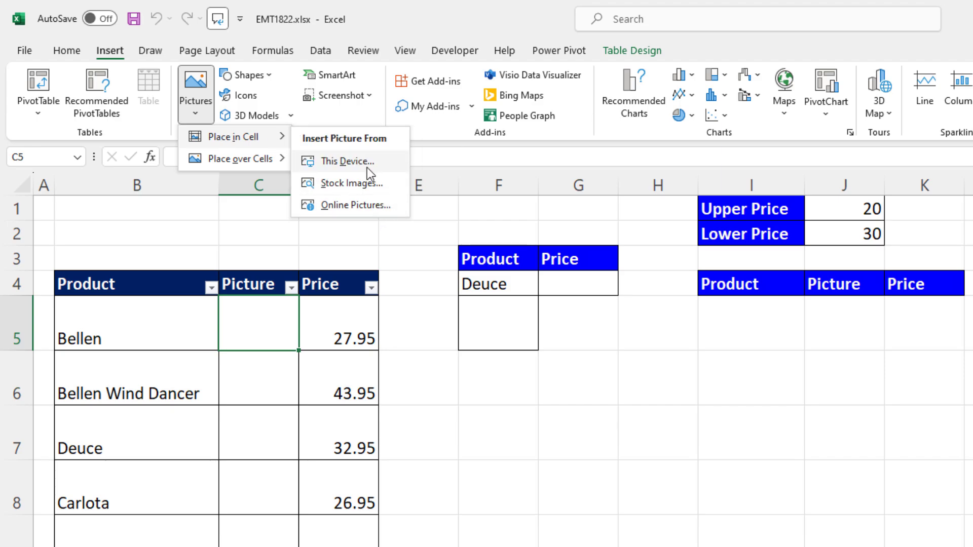
click(351, 161)
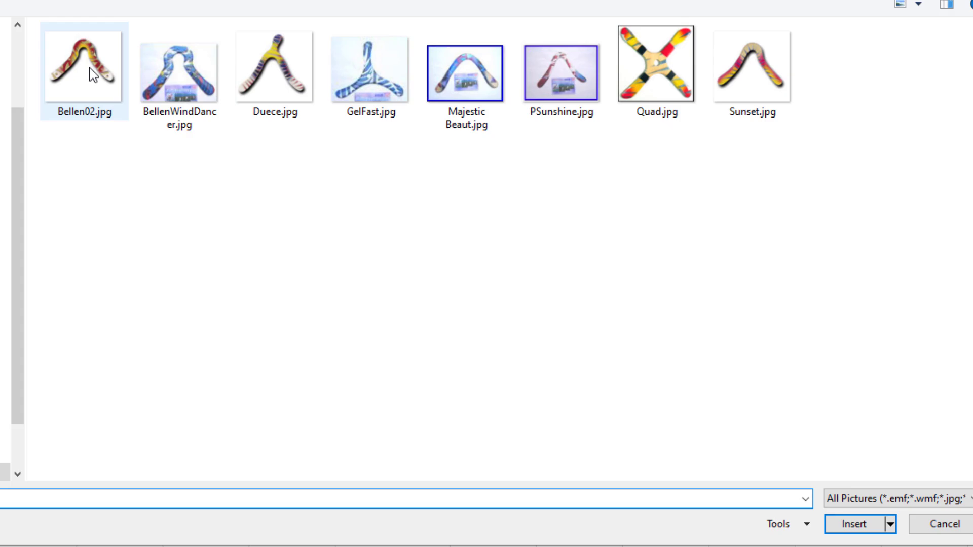
click(751, 70)
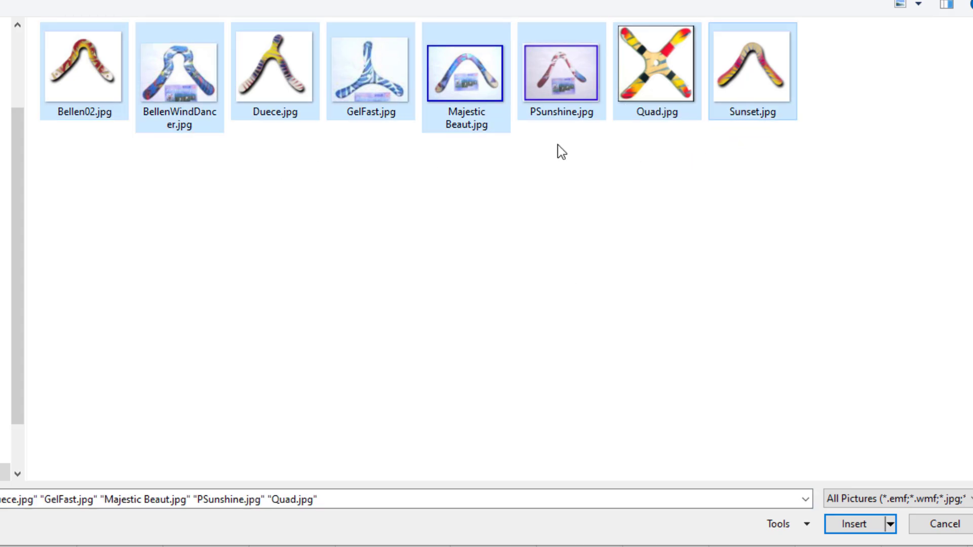
click(853, 524)
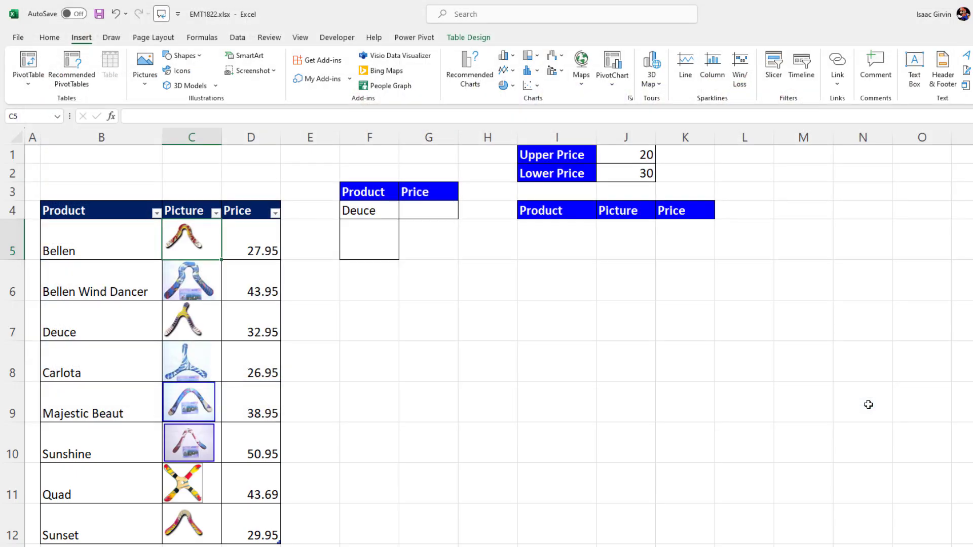
mouse_move(378, 415)
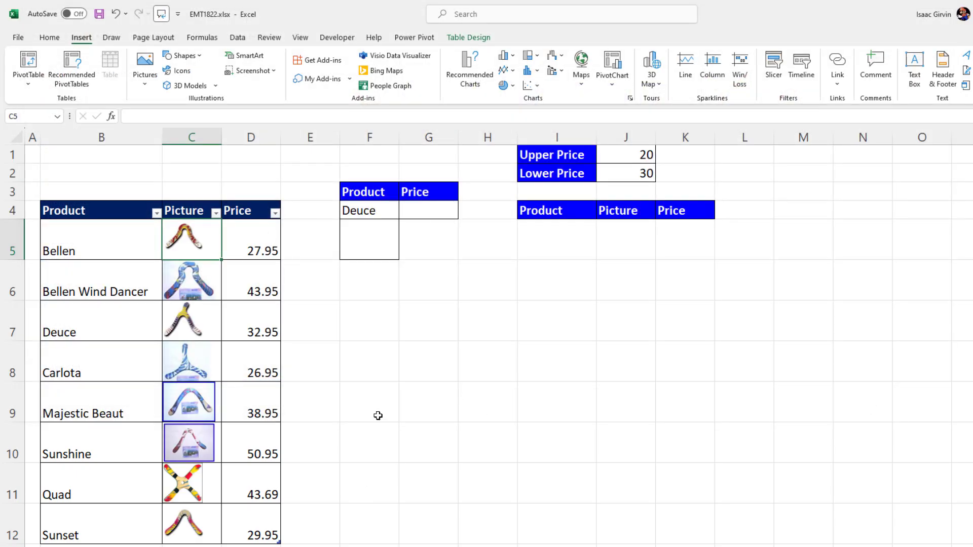
- Enter =XLOOKUP(F4,B5:B12,C5:C12) in F5 and switch the product to Bellen
text(=XLOOKUP()
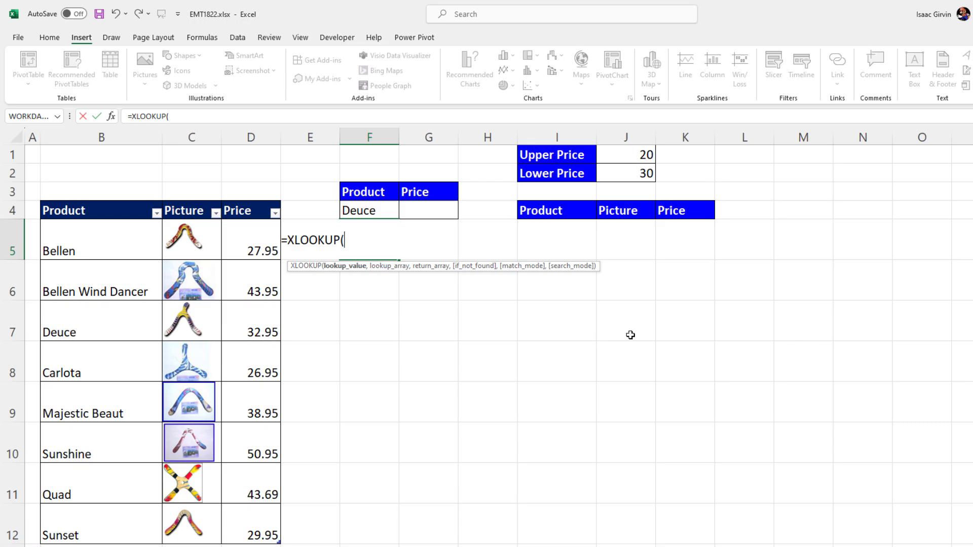
click(369, 211)
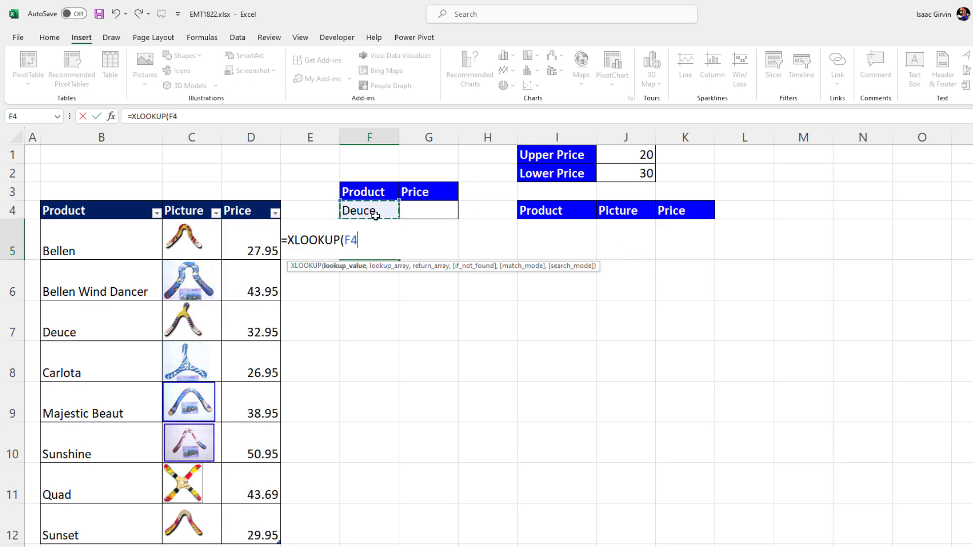
click(102, 190)
text(,B5:B12,C5:C12)
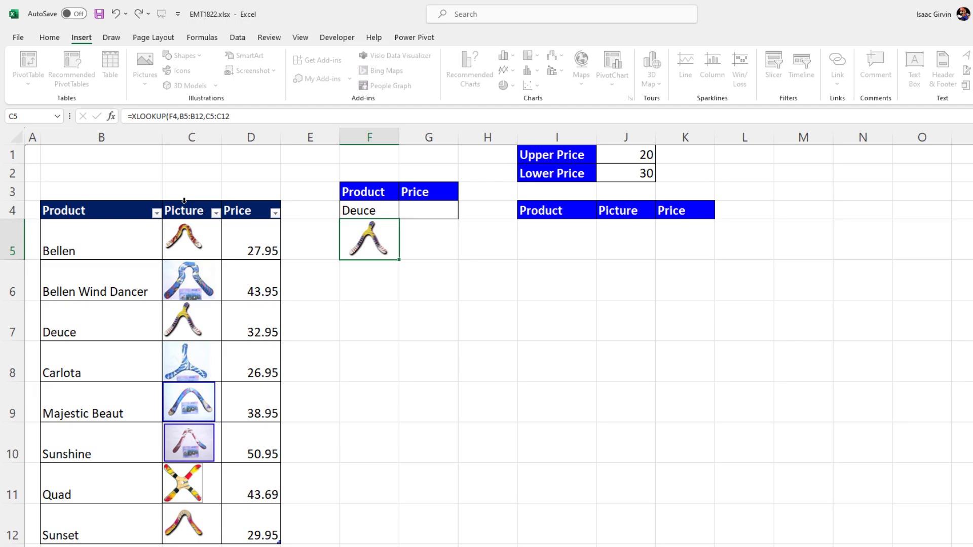
click(369, 280)
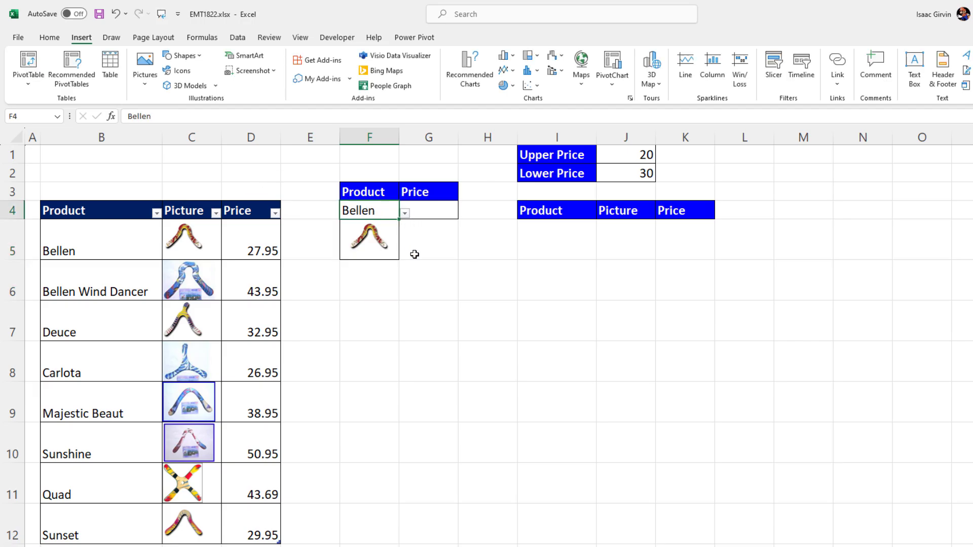
click(428, 210)
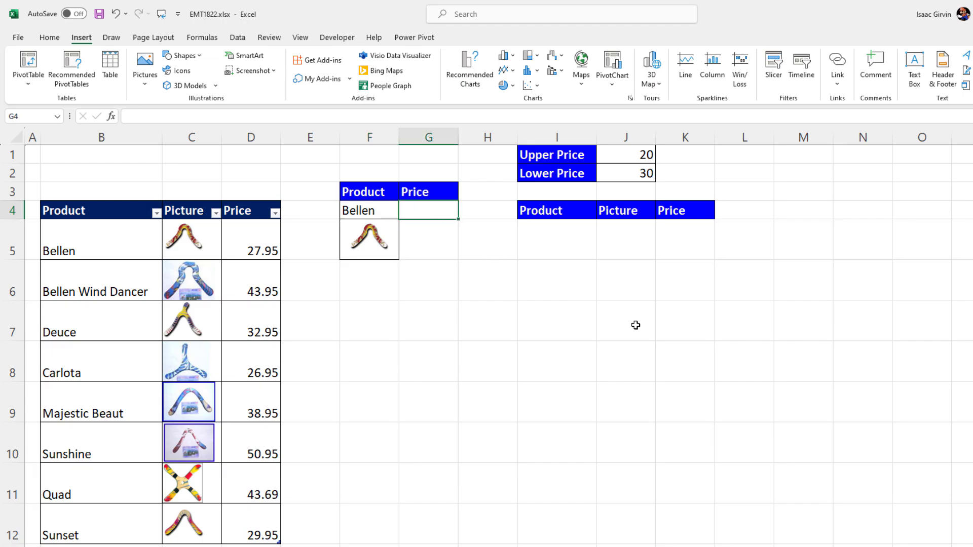
- Add an XLOOKUP price formula beside the product name returning its price
text(=xl)
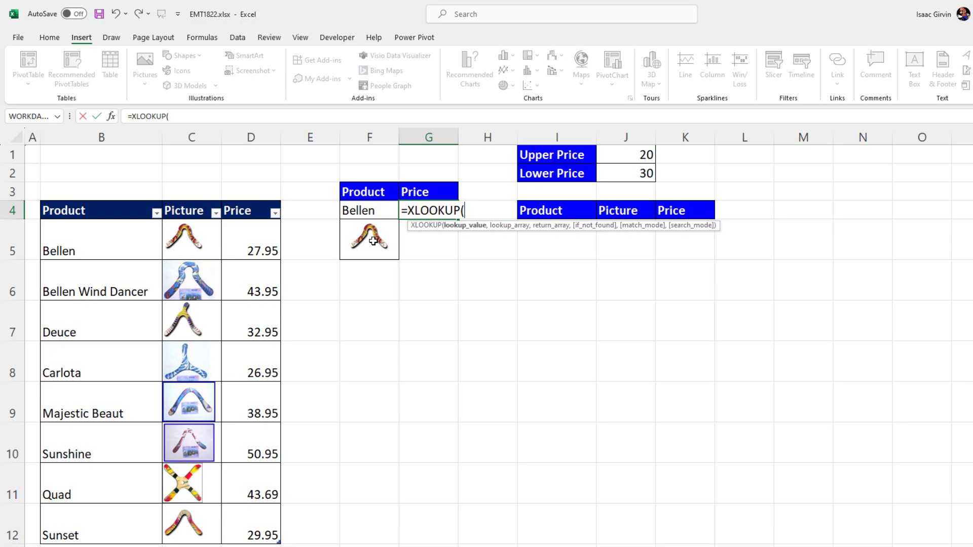
click(369, 240)
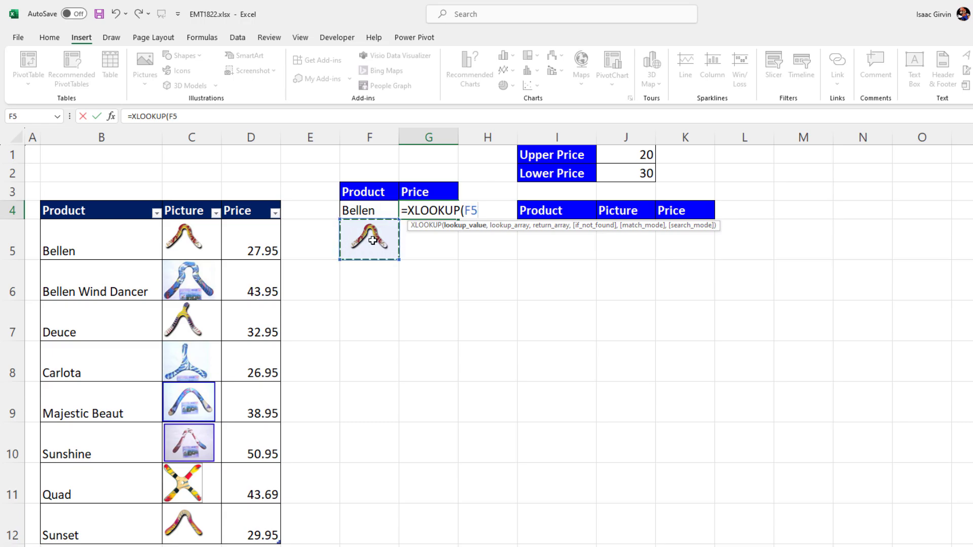
text(,C5:C12)
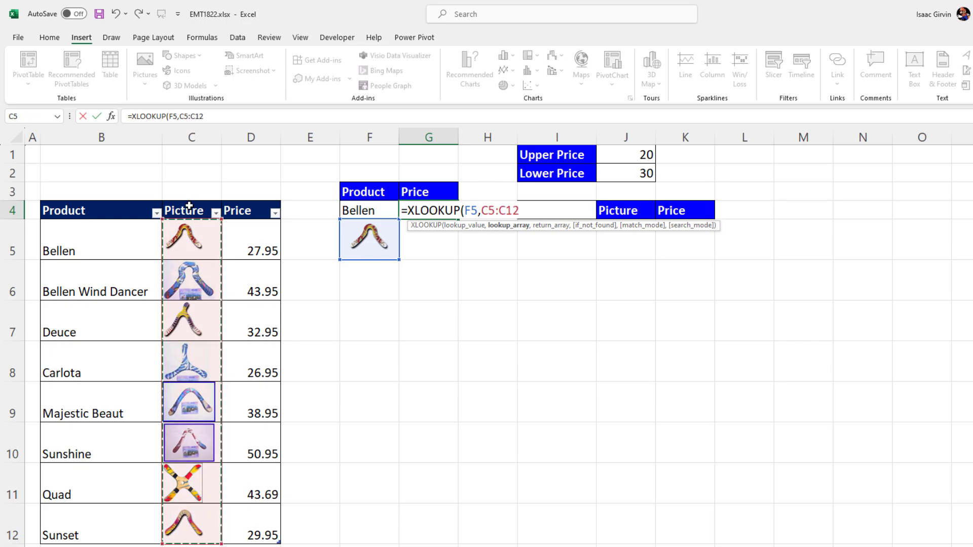
text(,)
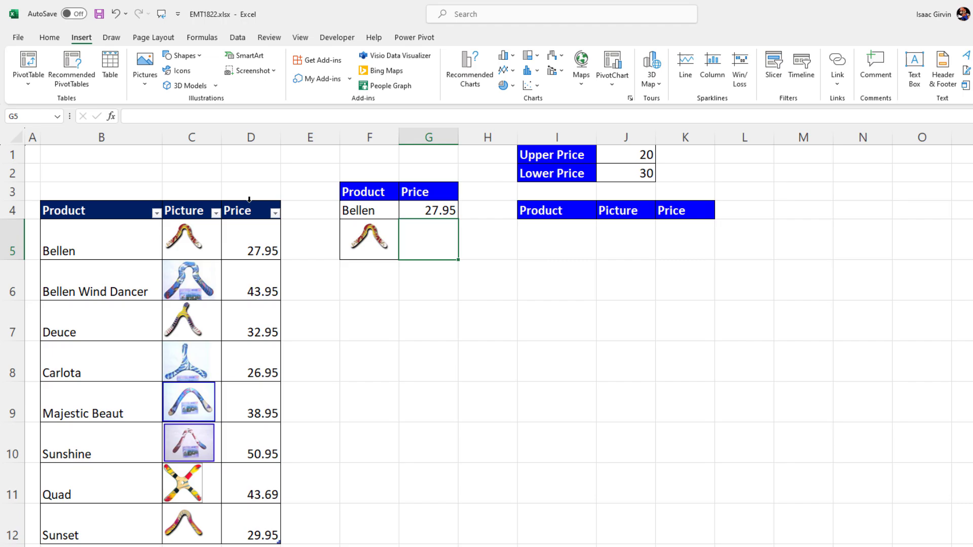
mouse_move(367, 223)
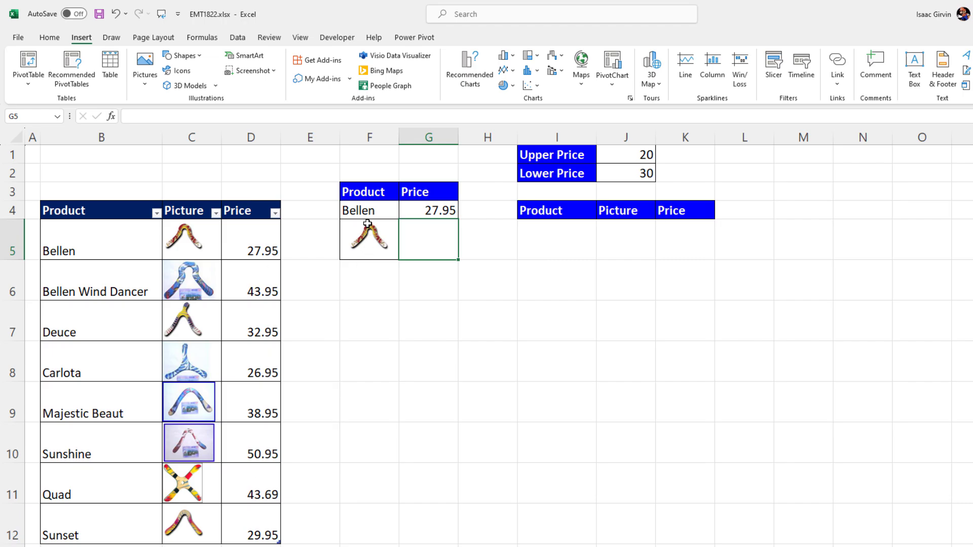
- Switch the looked-up product to Quad, showing its picture and 43.69 price
click(405, 213)
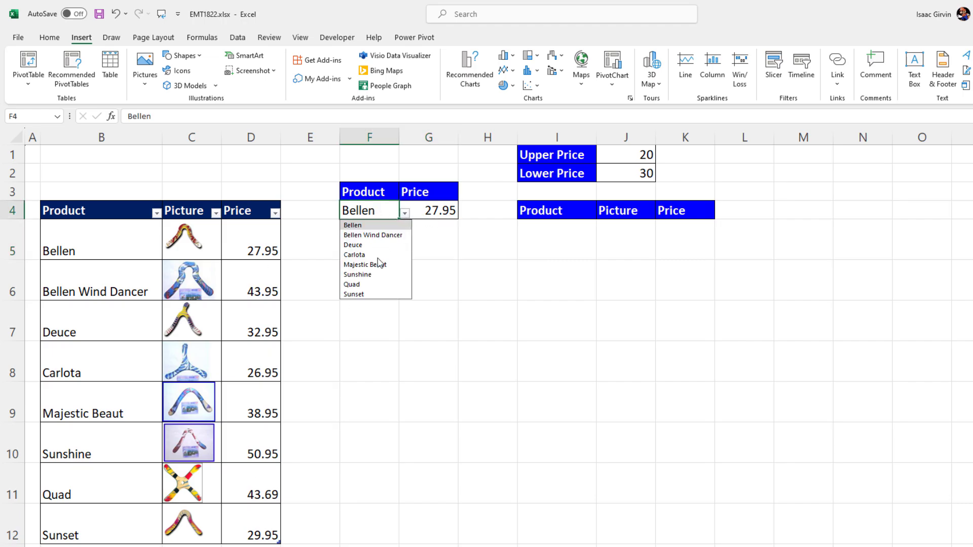
click(352, 283)
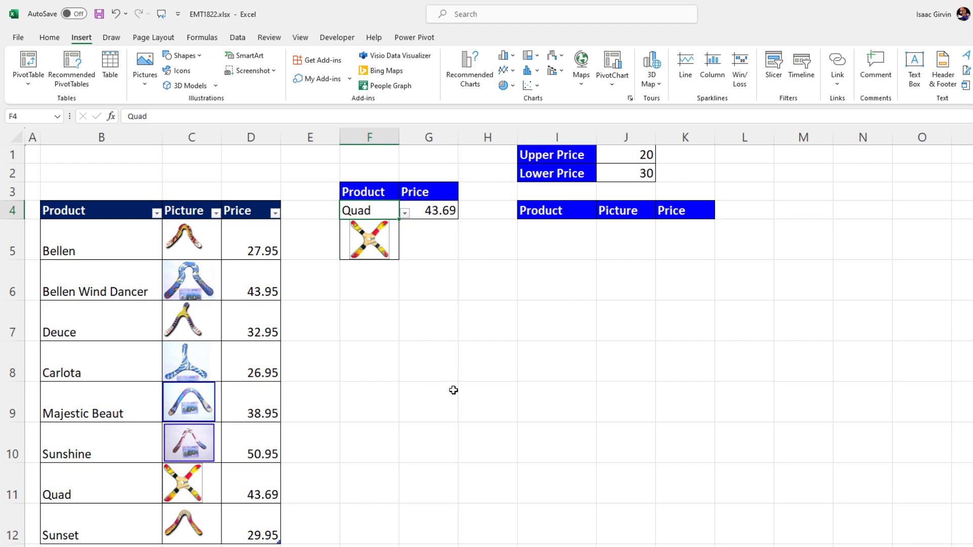
mouse_move(504, 380)
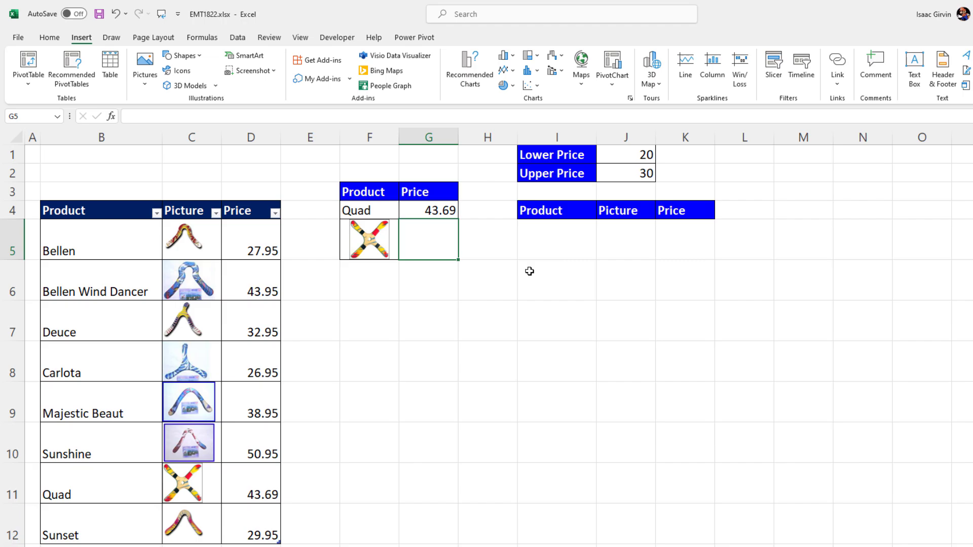
- Start =FILTER(B5:D12,(D5:D12>=J1 in I5 with the lower-price condition
click(556, 240)
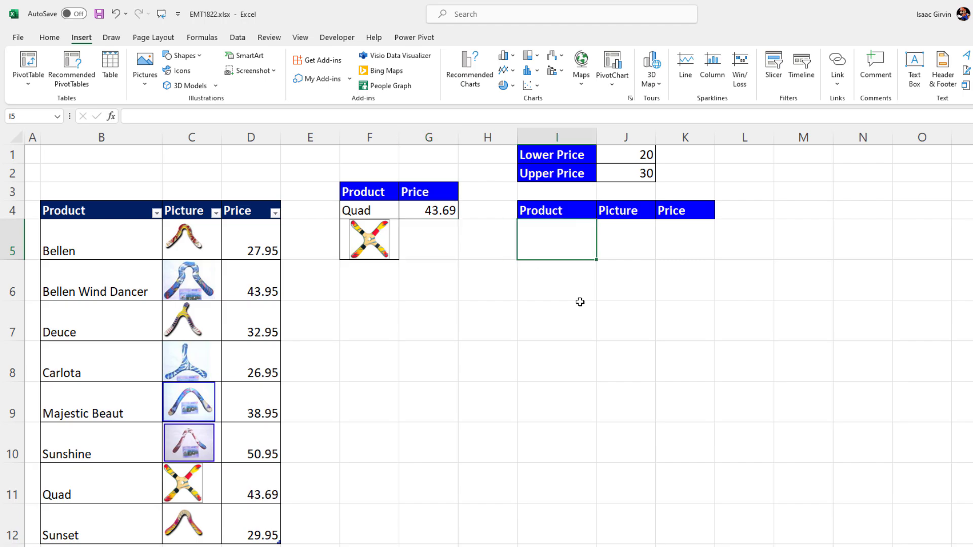
mouse_move(387, 266)
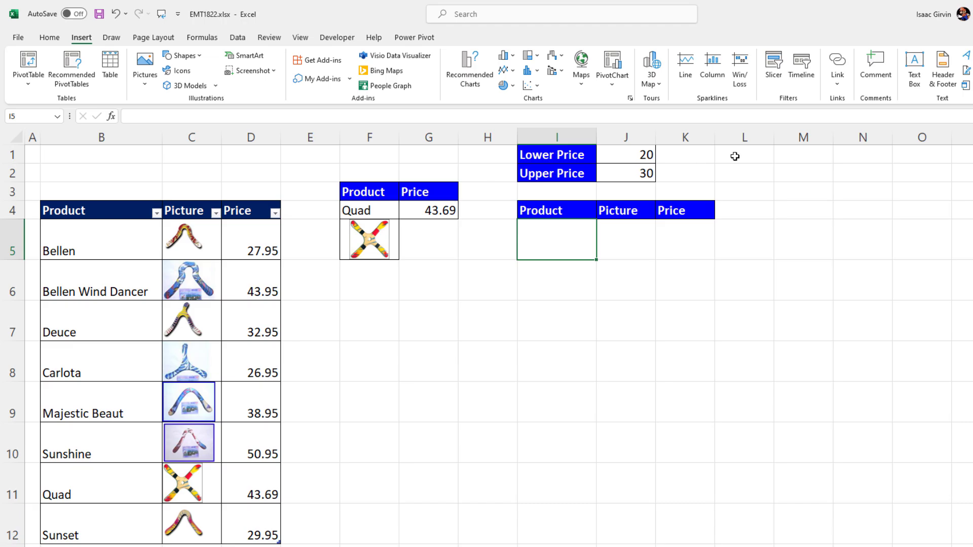
text(=f)
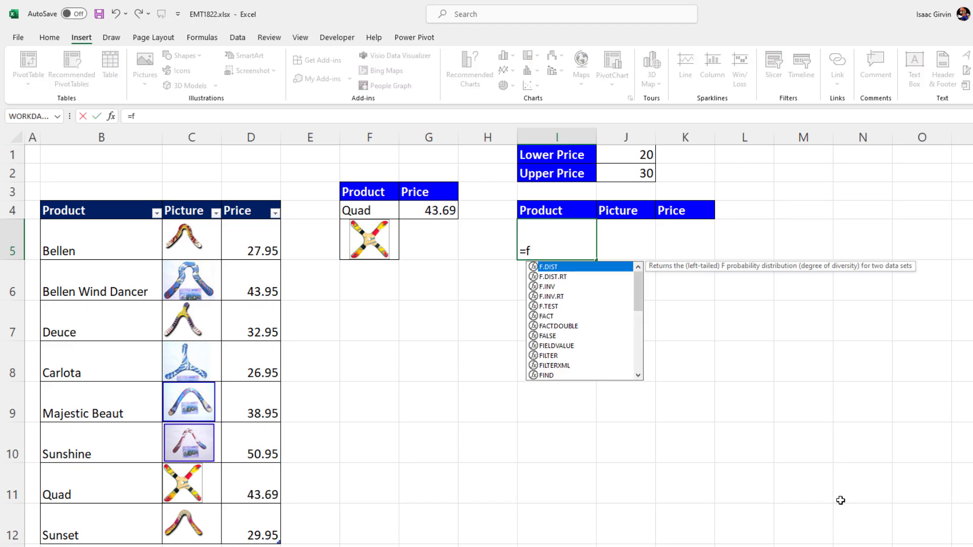
text(ILTER(B5:D12)
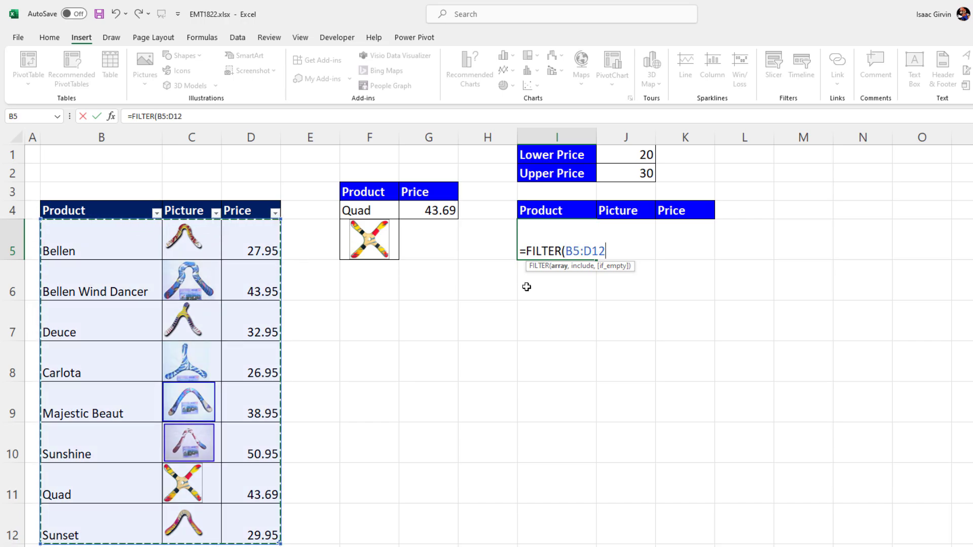
mouse_move(645, 378)
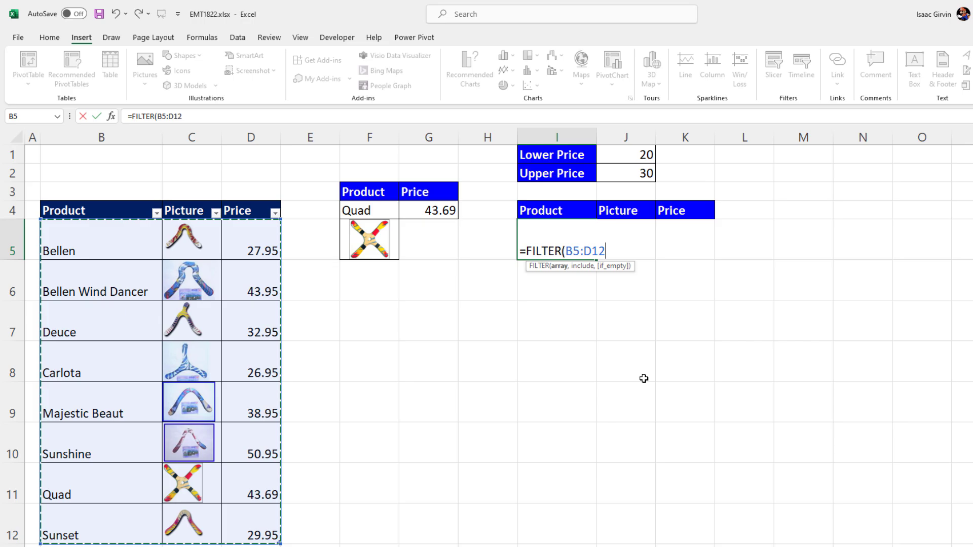
text(,)
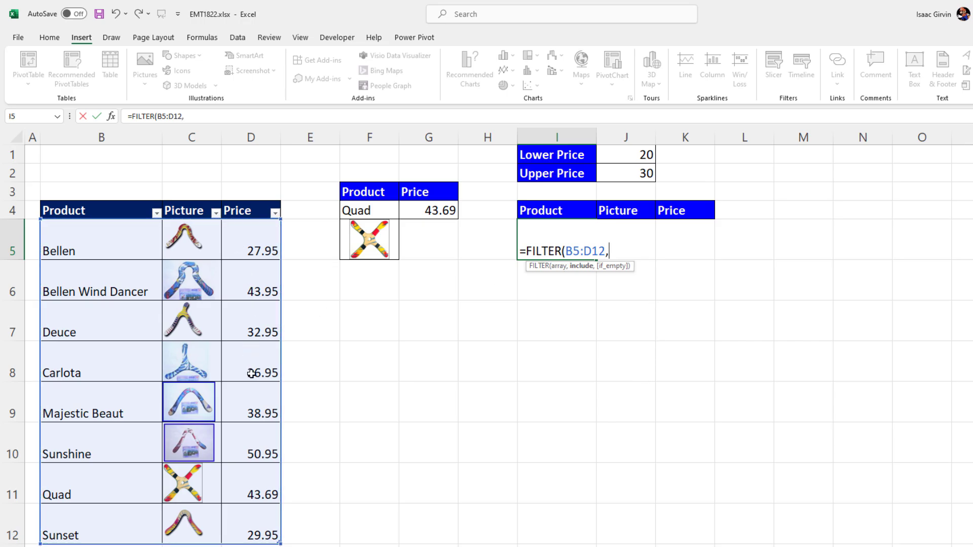
mouse_move(848, 417)
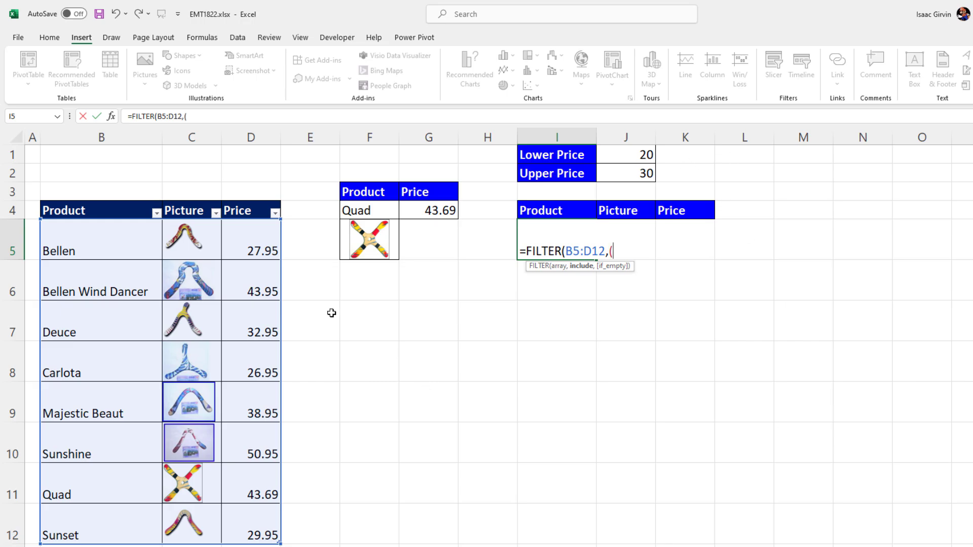
drag(250, 239, 250, 530)
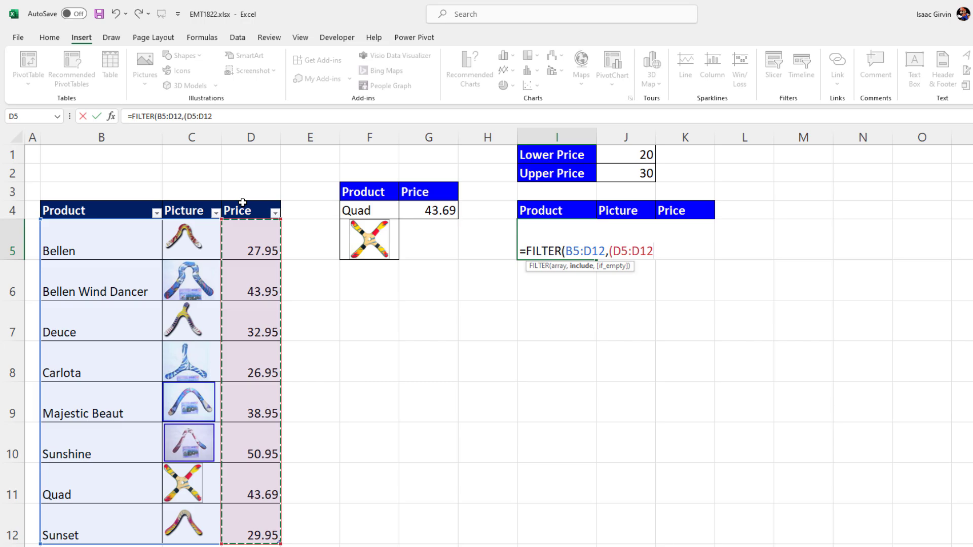
text(>=)
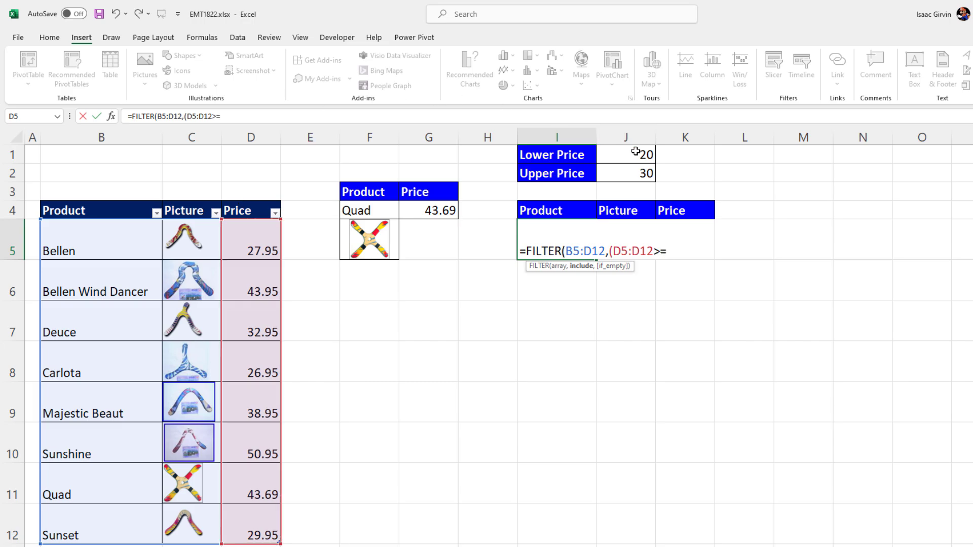
click(625, 154)
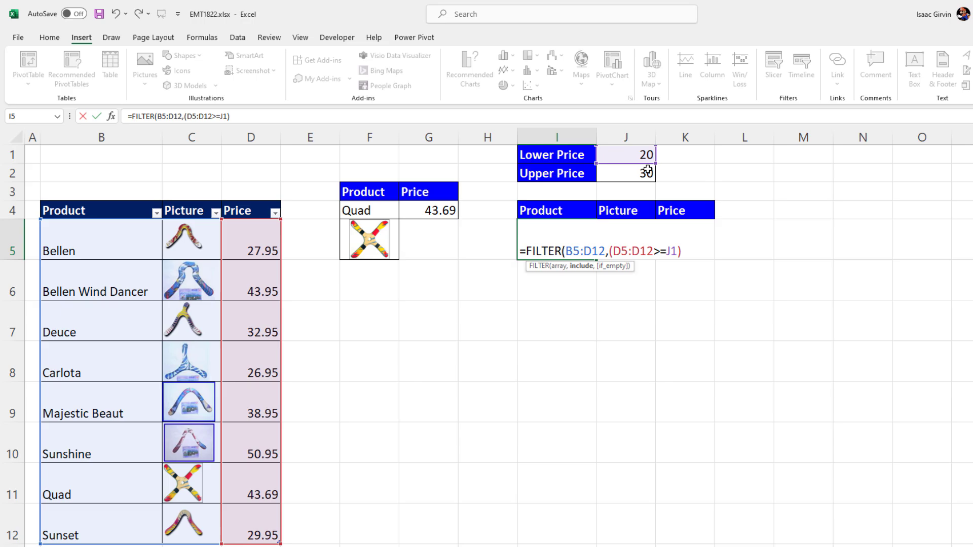
- Complete the filter with (D5:D12<=J2)), listing matches, then set the upper price to 40
text(*)
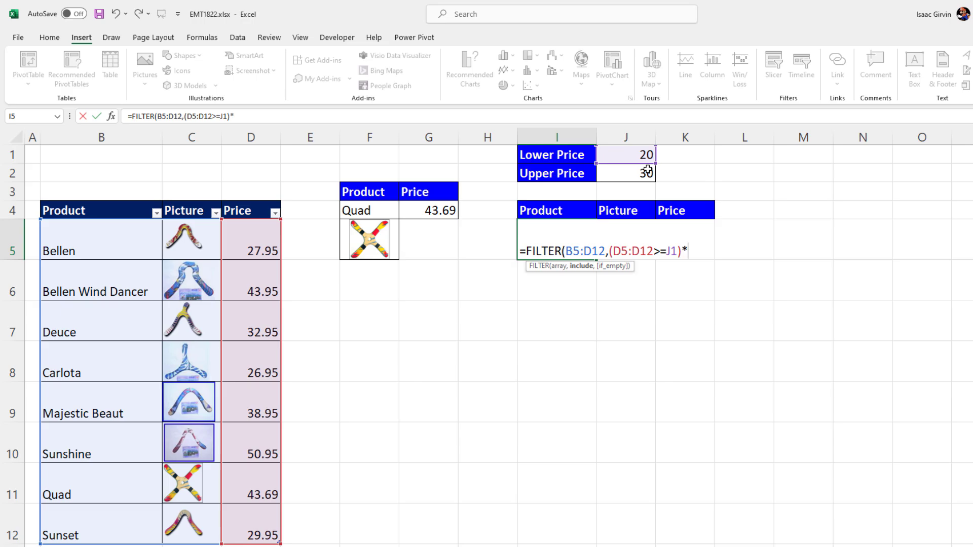
text((D5:D12)
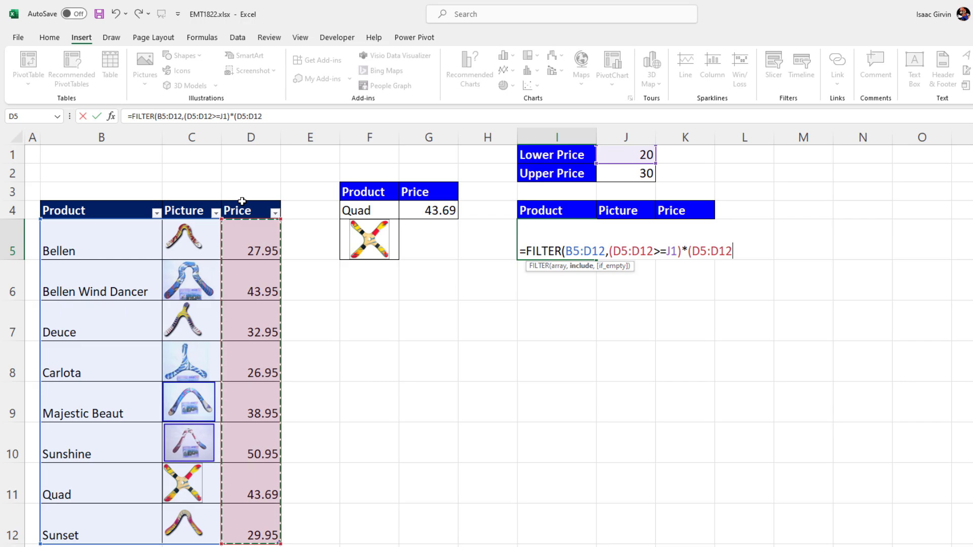
text(<=)
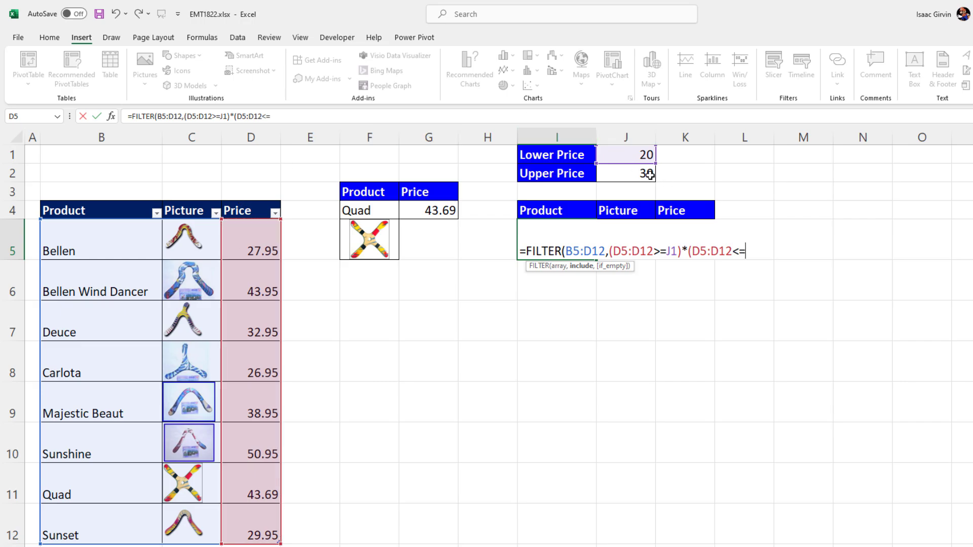
click(623, 173)
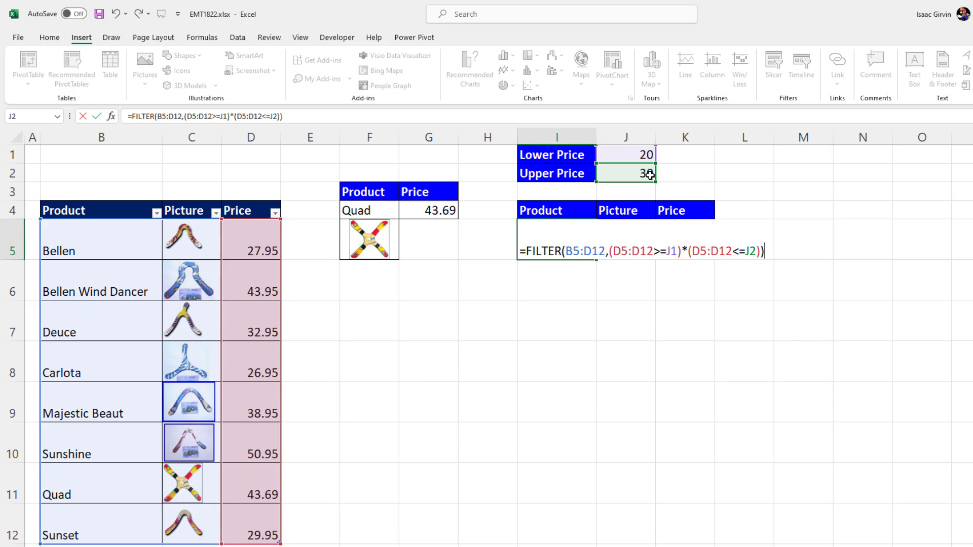
key(Enter)
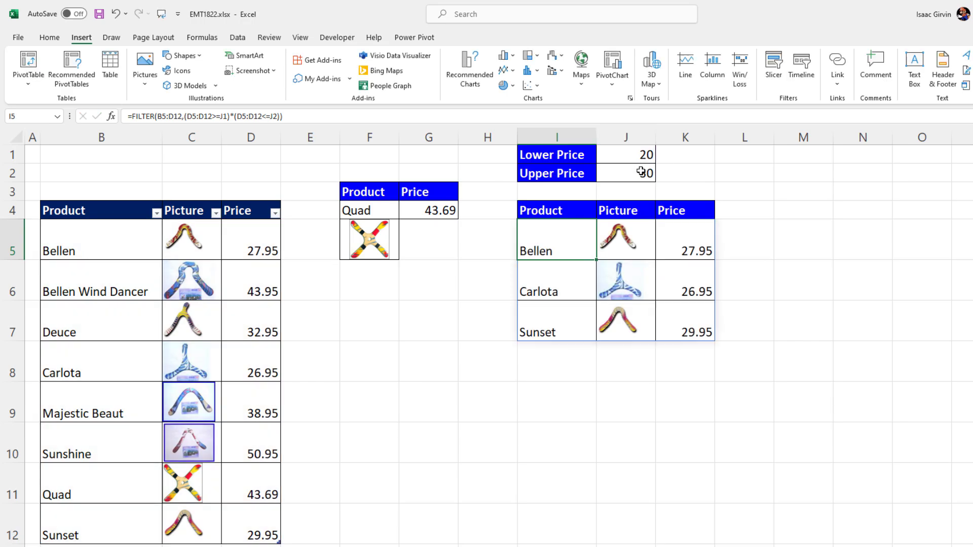
text(40)
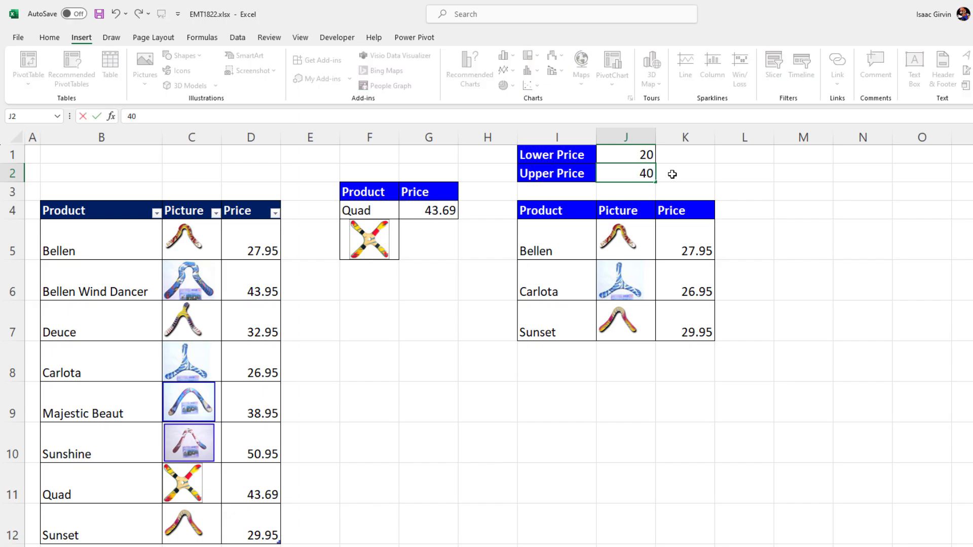